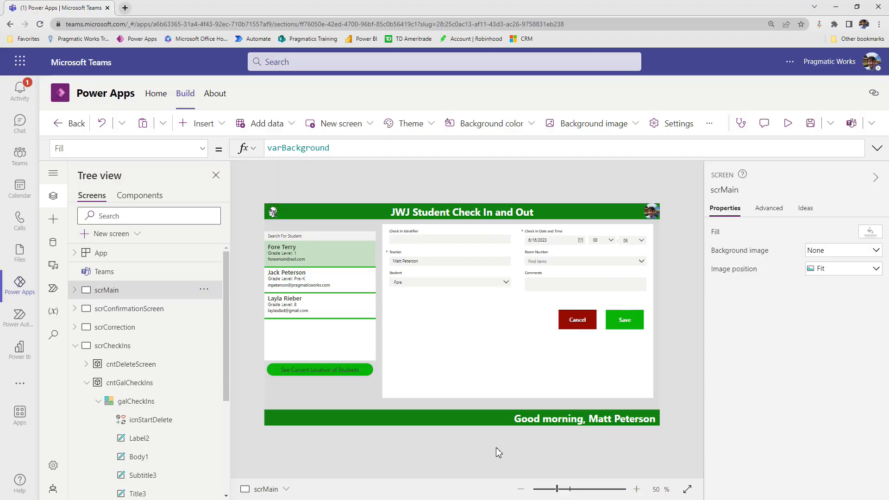
mouse_move(443, 310)
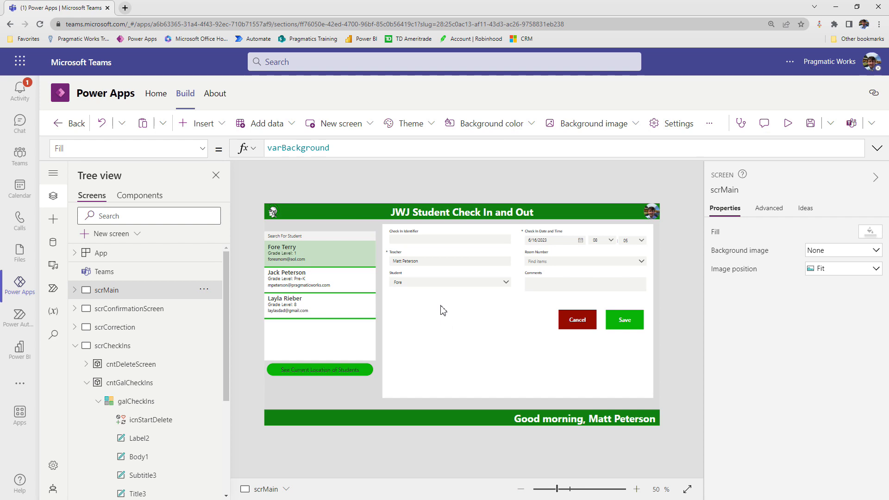
mouse_move(517, 334)
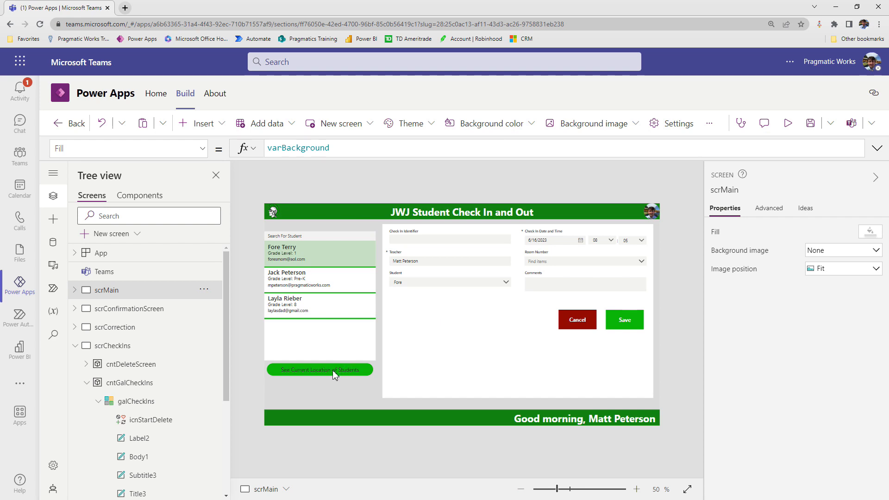
Step: Switch to the scrCheckIns screen showing the gallery of student check-in records
click(320, 369)
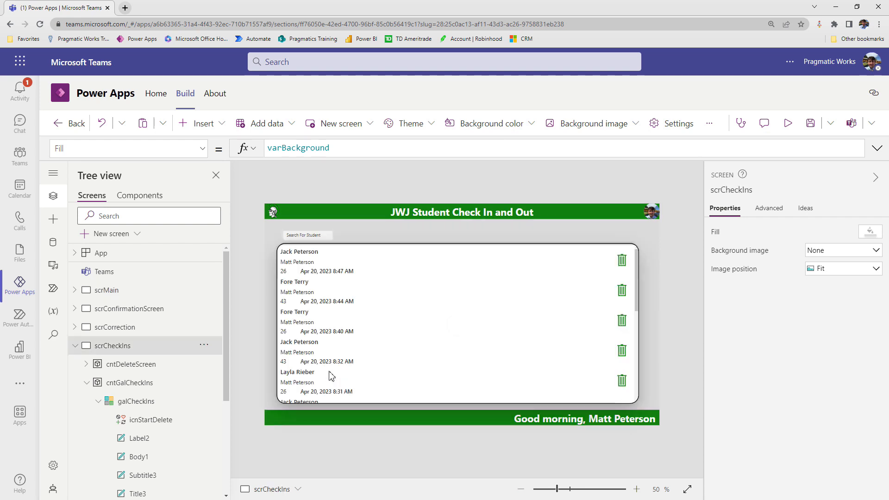
mouse_move(334, 269)
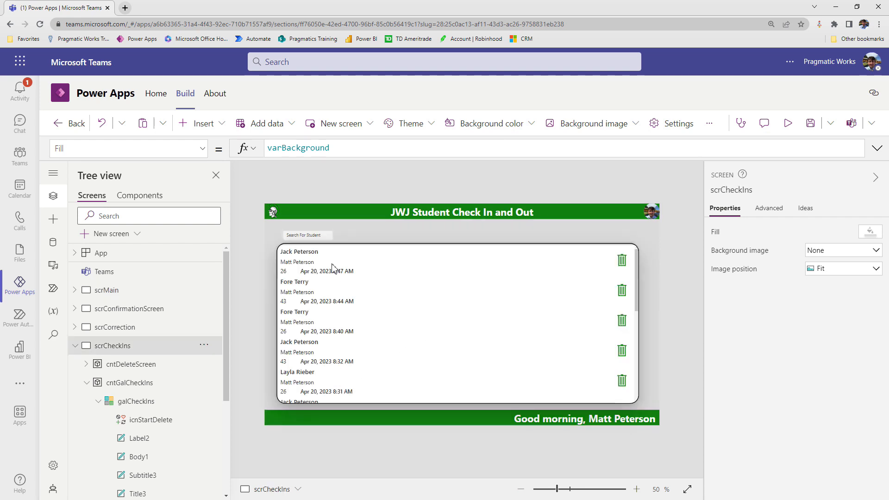
mouse_move(315, 276)
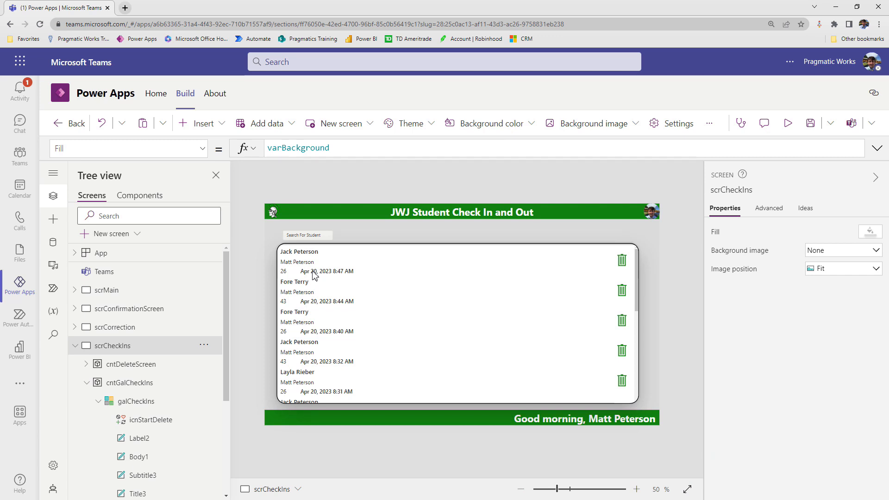
Step: Add a label to each galCheckIns row bound to the Check Out Date and Time field
click(299, 261)
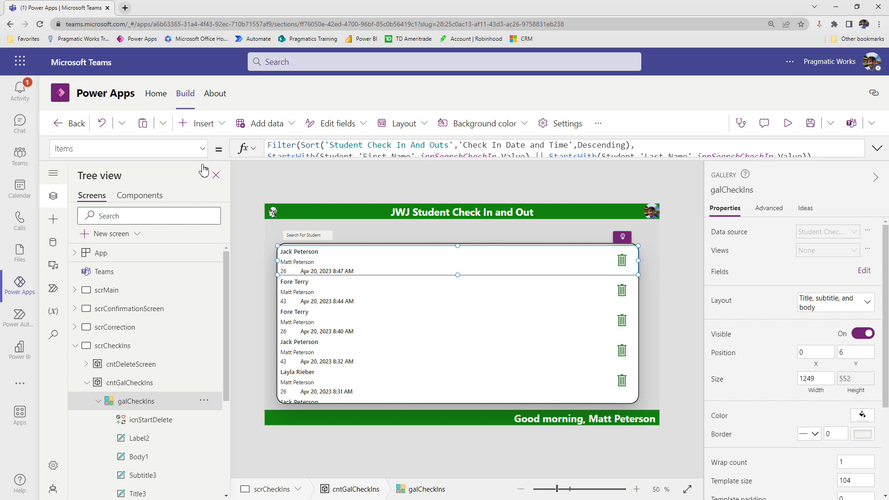
click(203, 123)
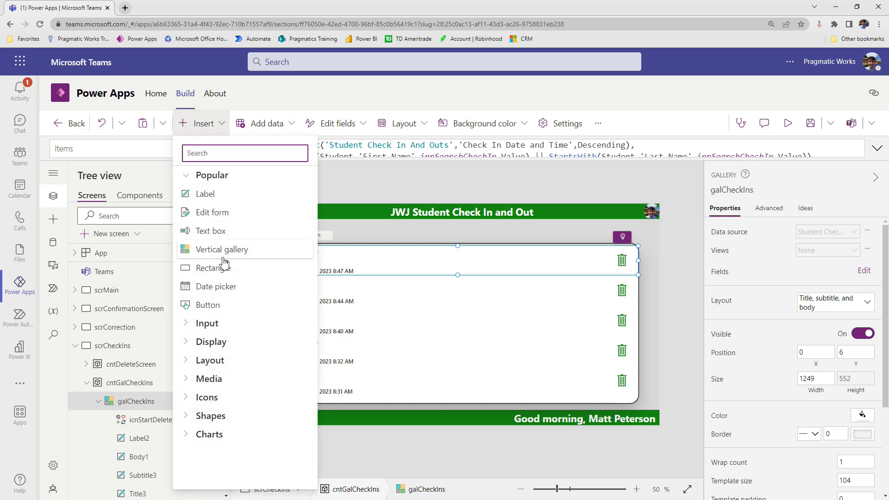
mouse_move(226, 200)
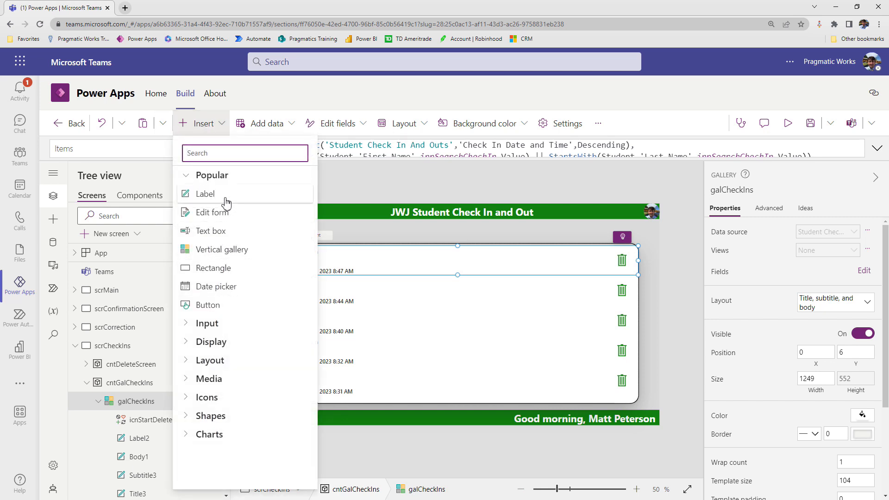
click(205, 193)
text(ThisItem.check)
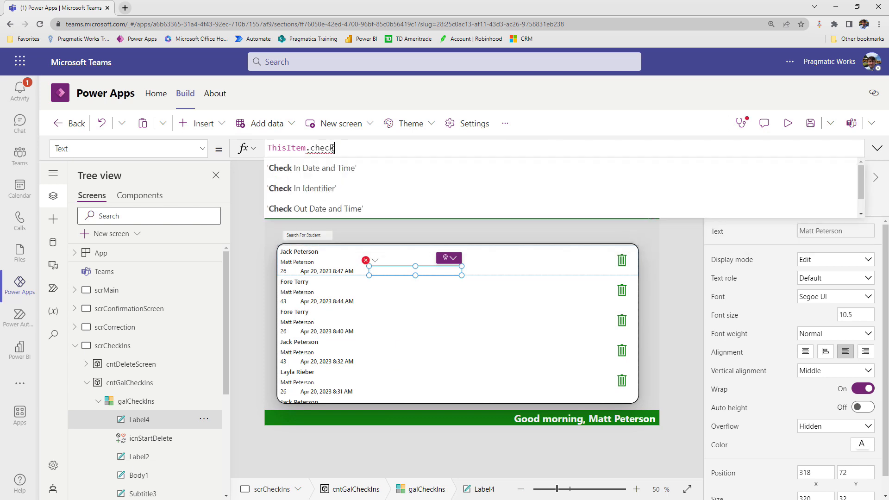
click(315, 209)
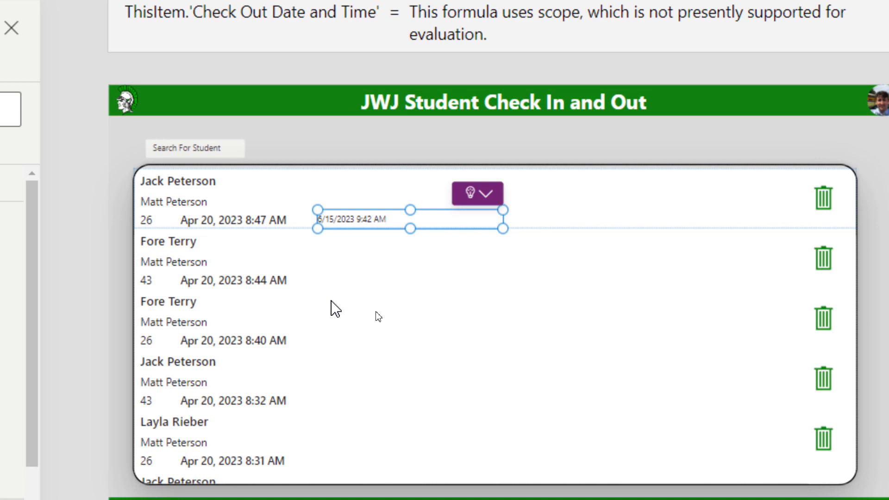
mouse_move(322, 271)
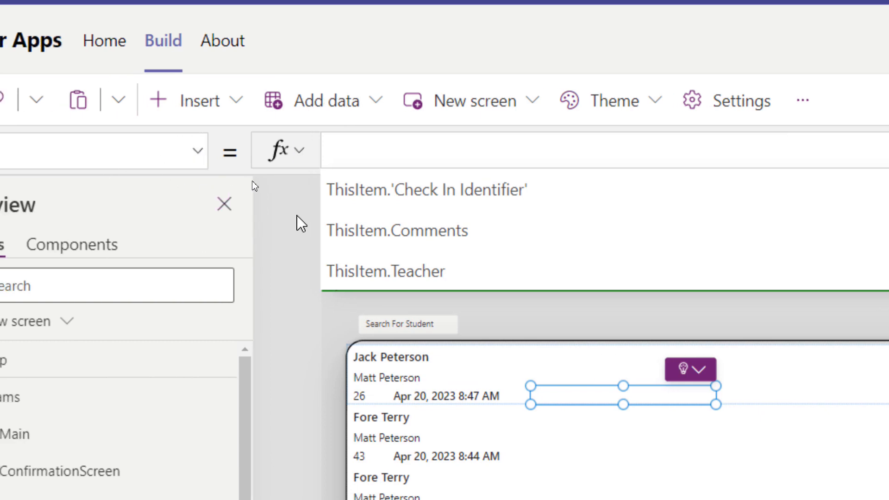
Step: Make the label show "Not Checked Out" when Check Out Date and Time is blank, otherwise the date
text(if)
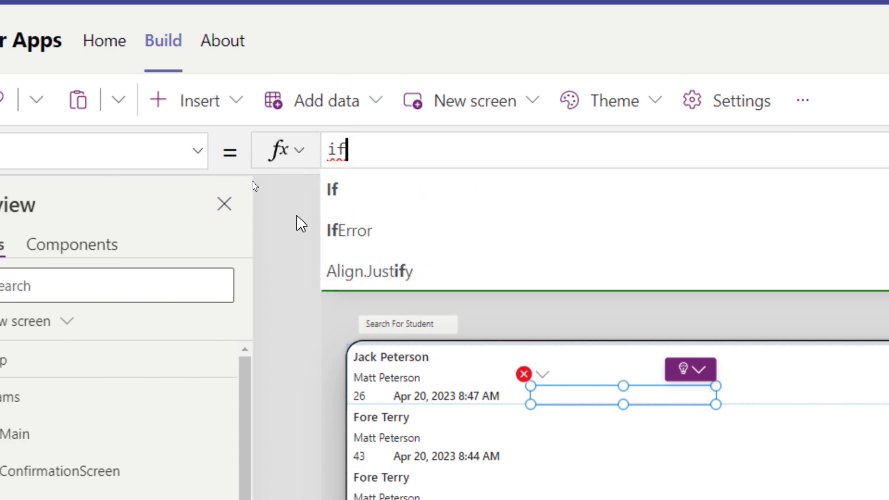
text(If(IsBlank()
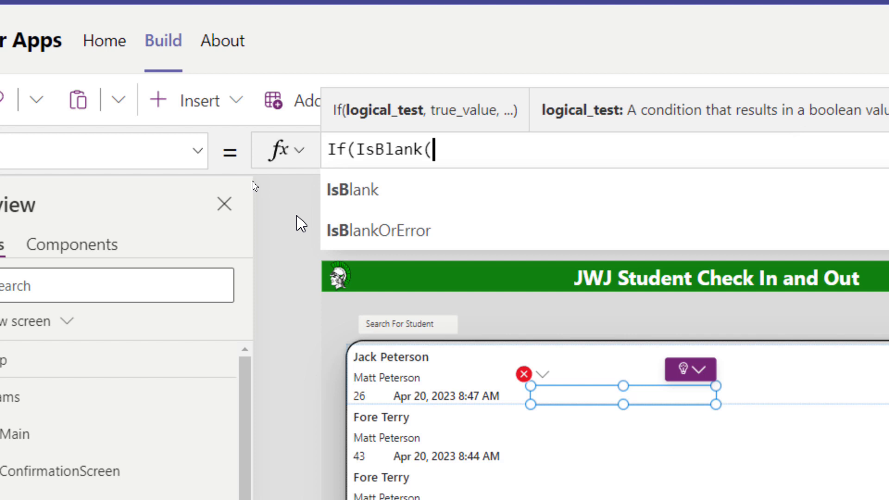
text(ThisItem)
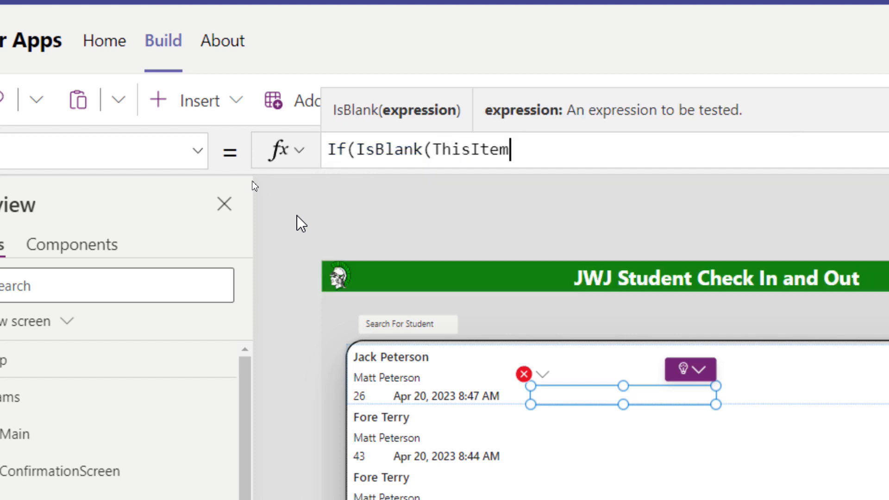
text(.ch)
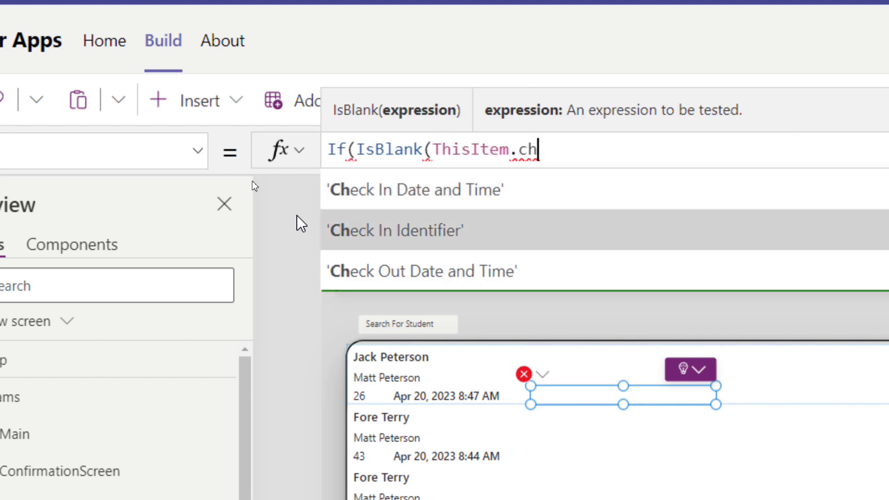
click(422, 272)
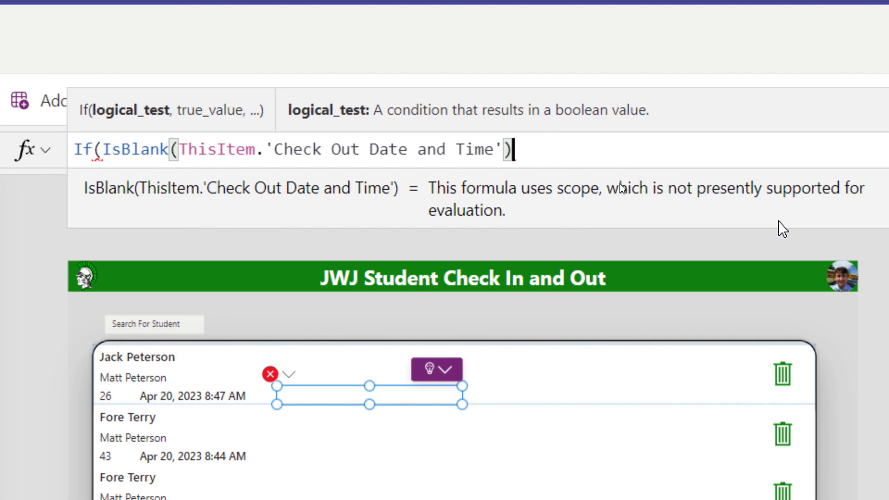
text(,")
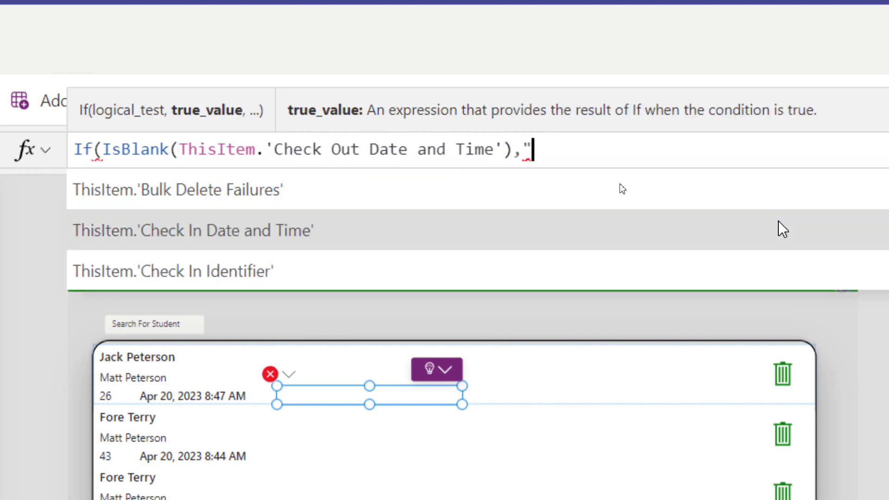
text(Not)
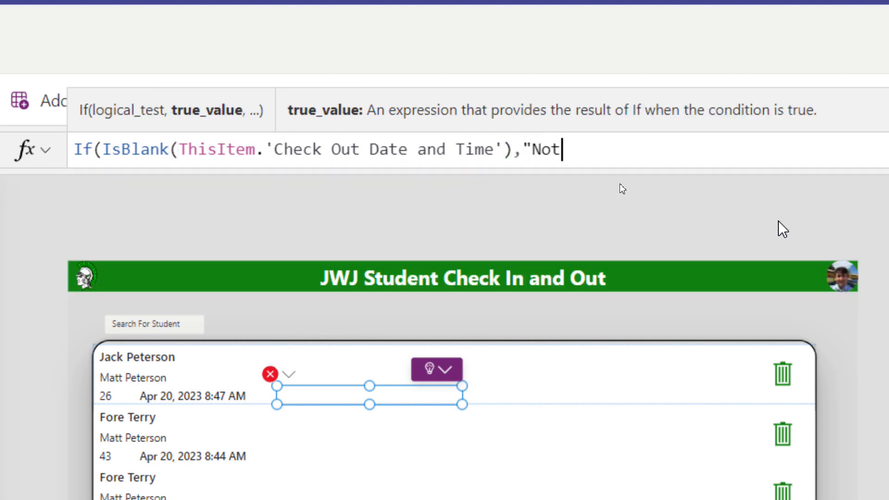
text(Checked Out")
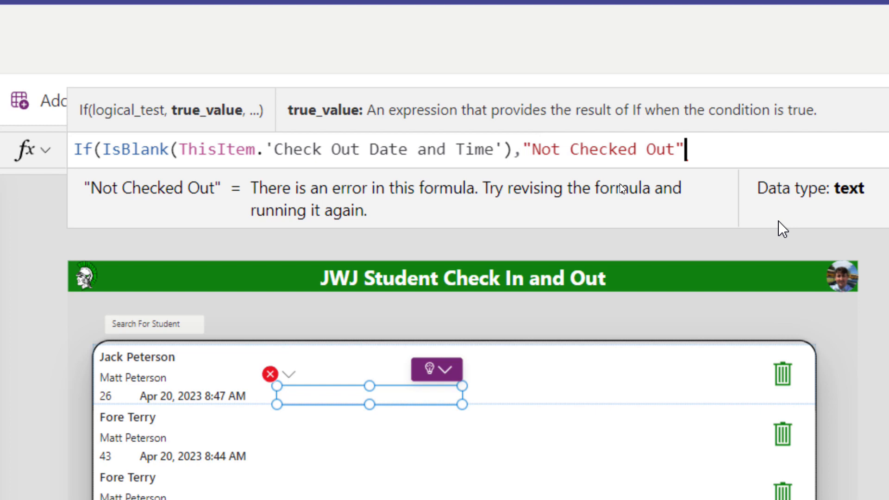
text(,)
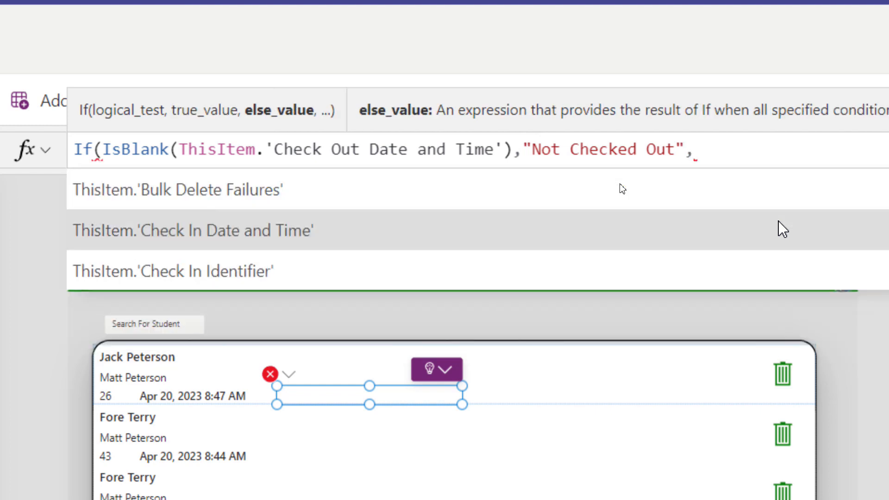
text(ThisItem)
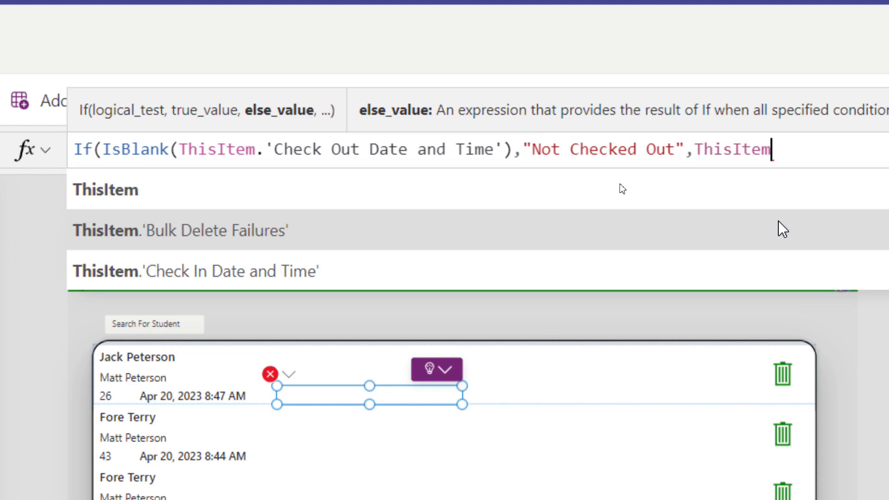
text(.che)
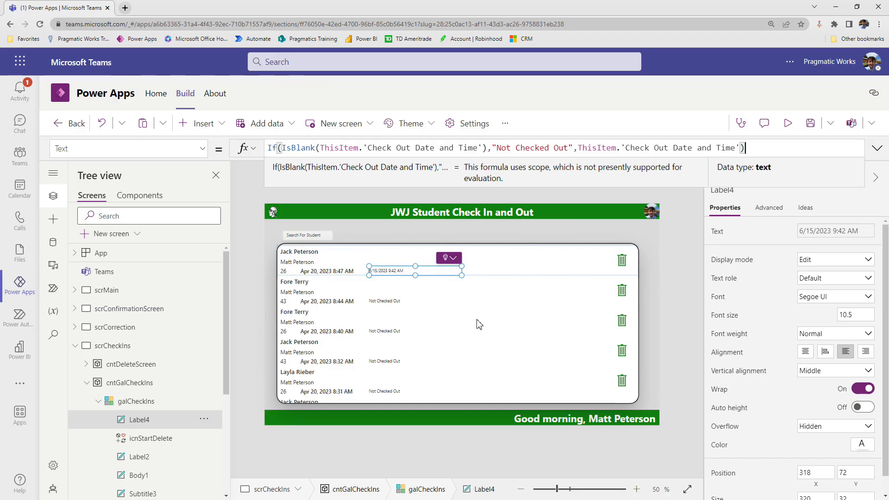
mouse_move(397, 289)
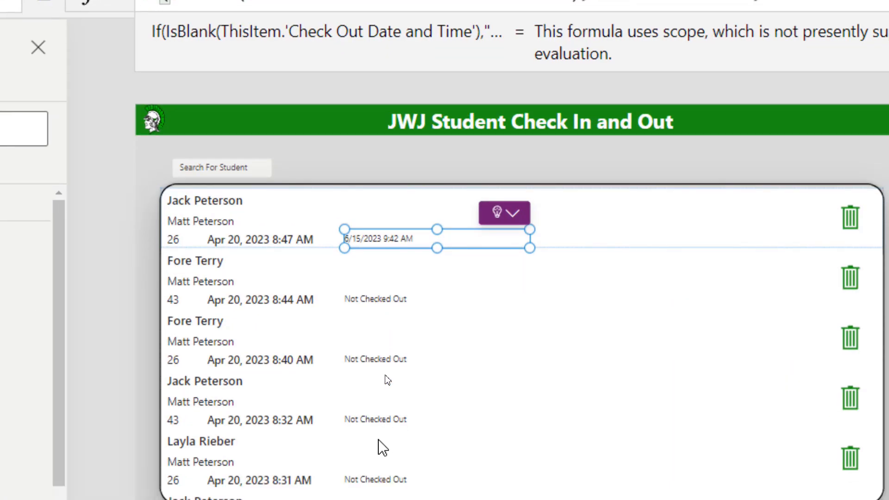
scroll(down, 3)
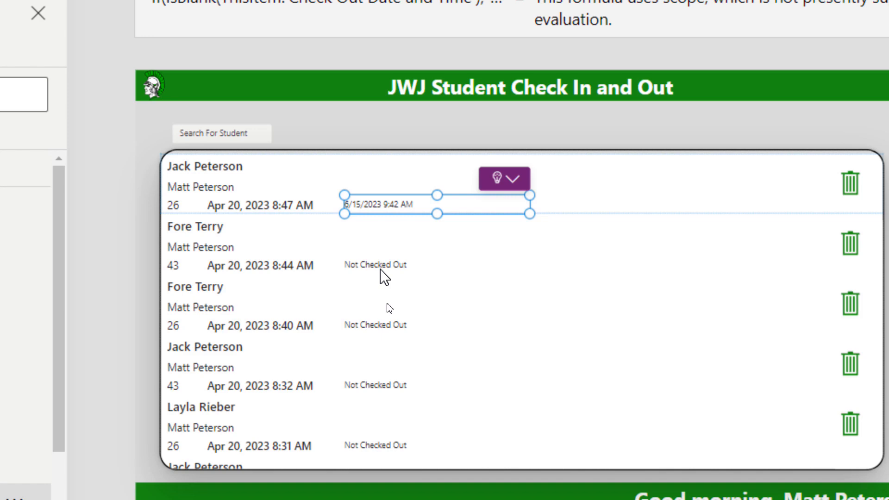
mouse_move(387, 273)
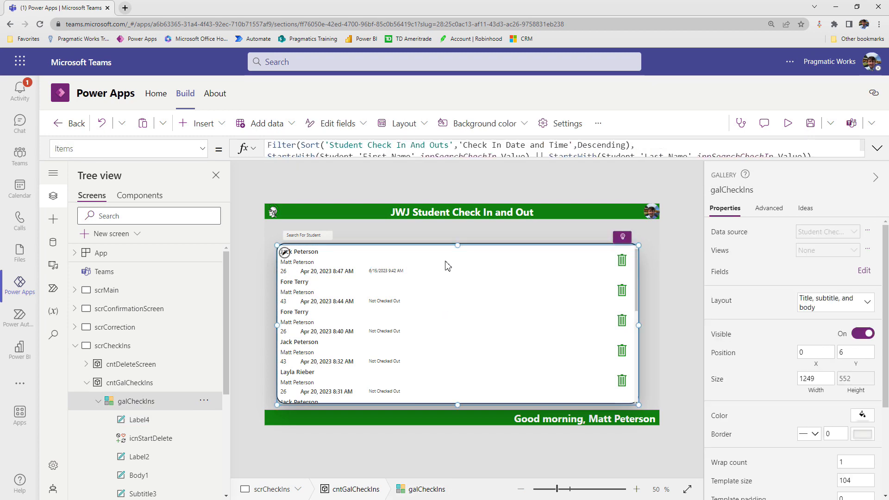
mouse_move(439, 268)
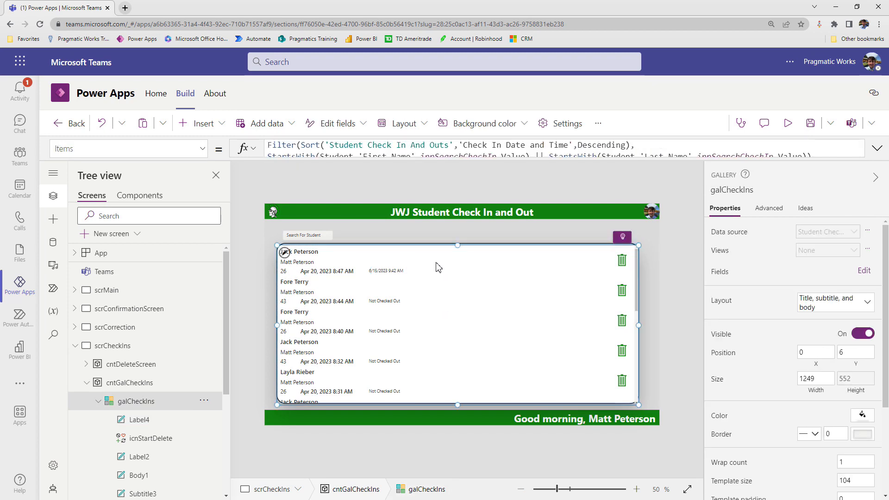
mouse_move(399, 304)
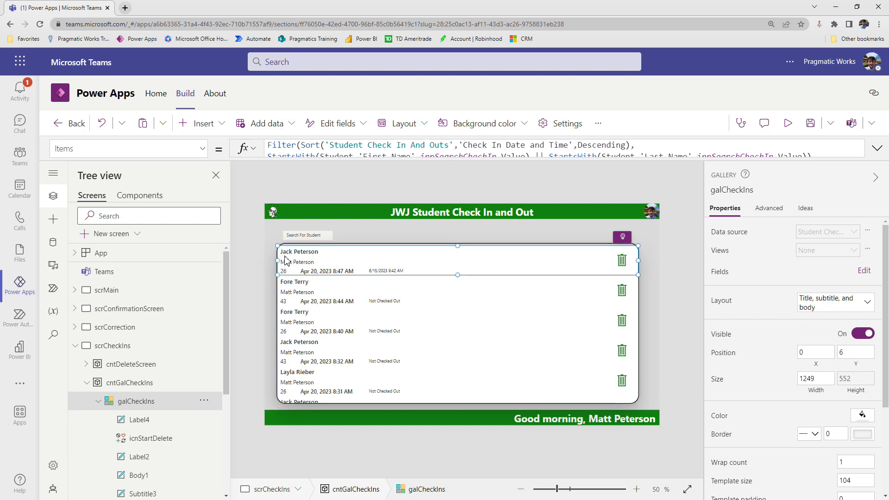
Step: Add a button labelled Check Out to each gallery row beside the status label
click(200, 123)
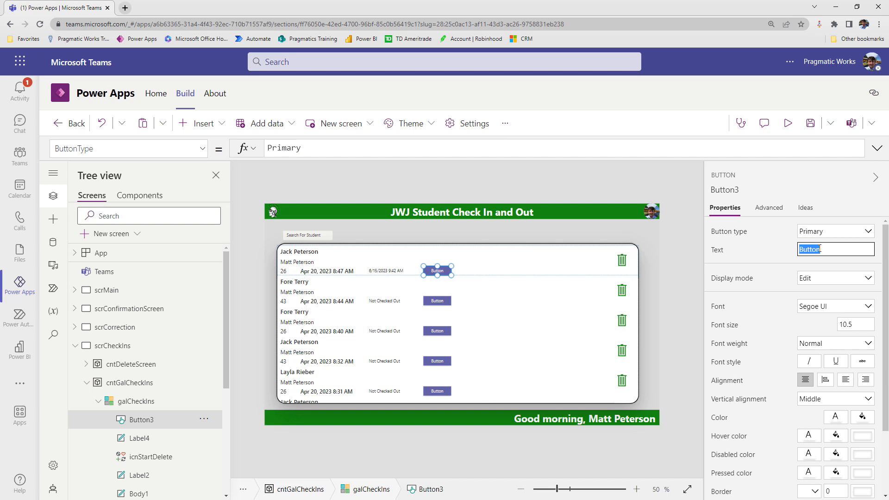
text(Check Out)
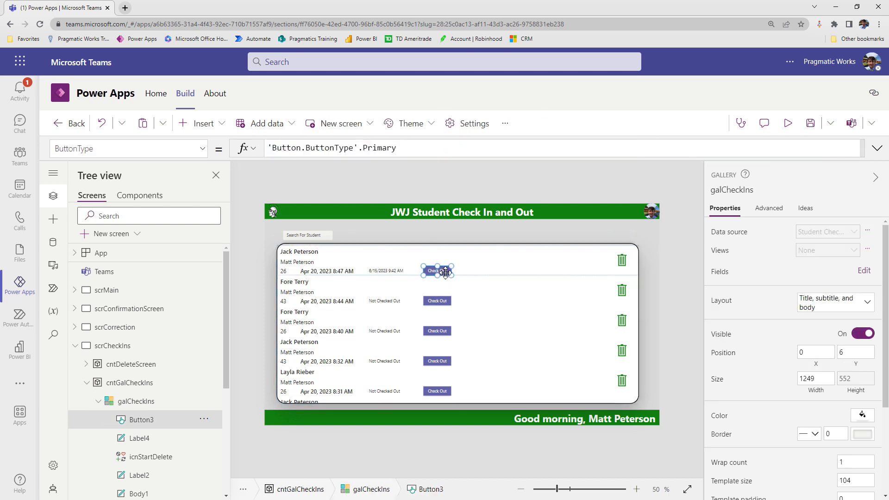
click(437, 271)
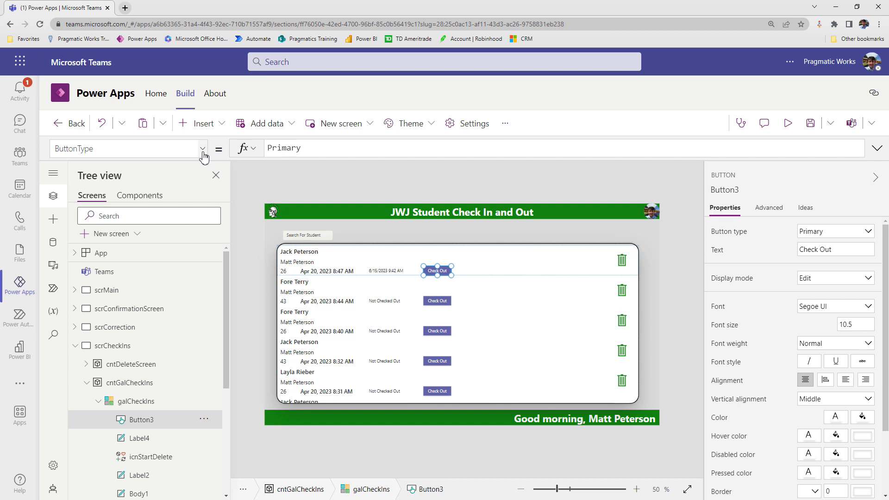
Step: Begin the button's OnSelect as Patch('Student Check In And Outs', ThisItem, awaiting the update record
click(202, 148)
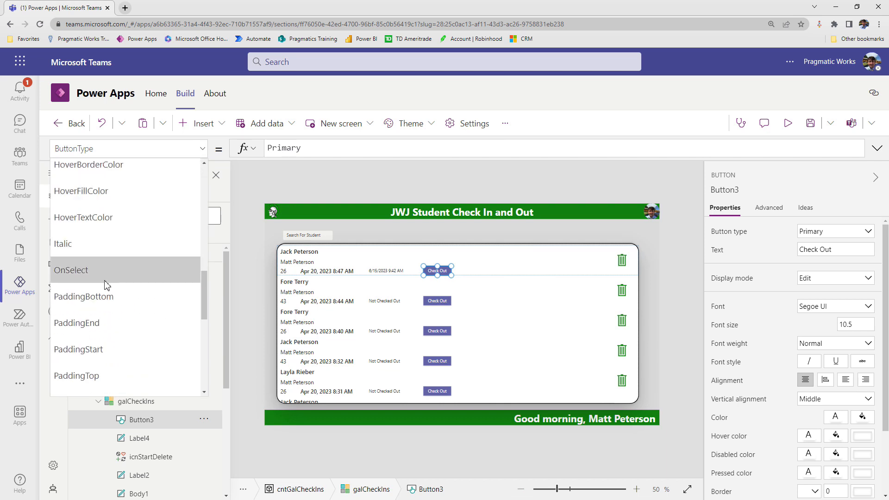
click(72, 270)
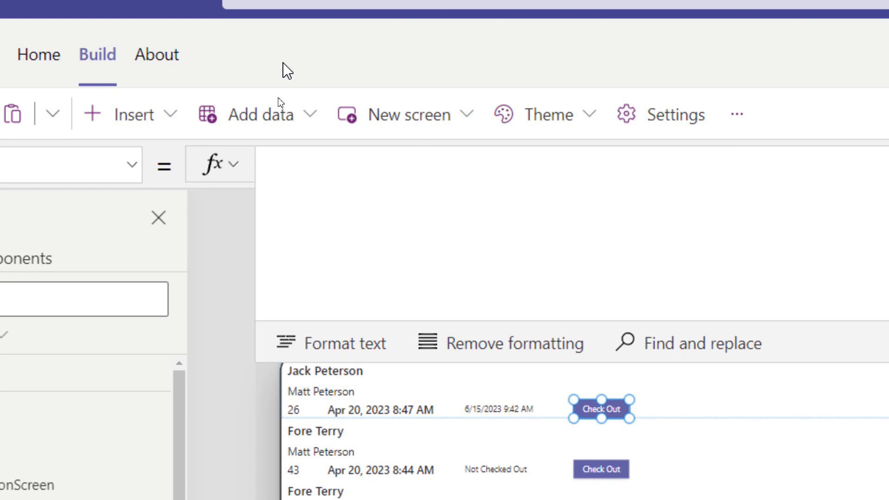
text(pat)
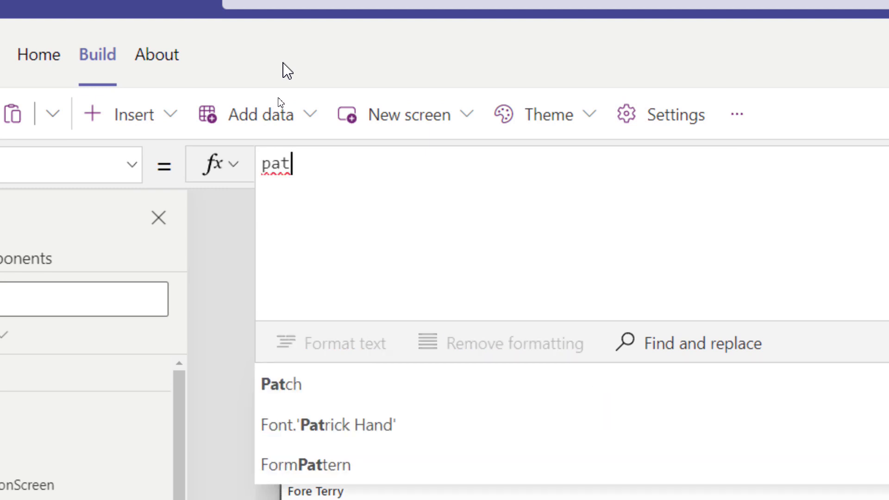
mouse_move(281, 385)
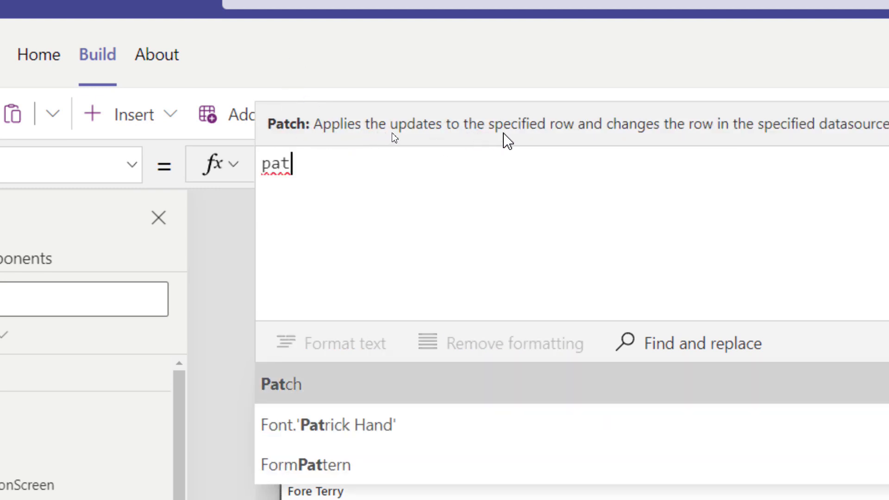
mouse_move(709, 141)
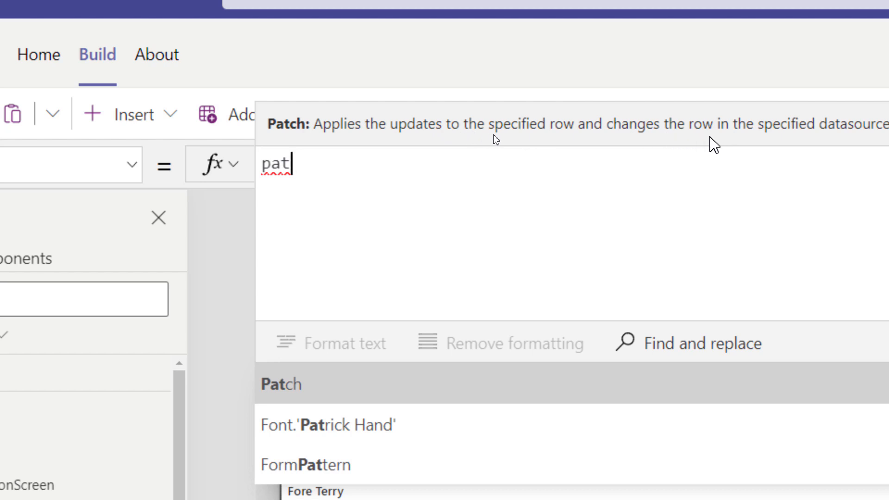
mouse_move(376, 153)
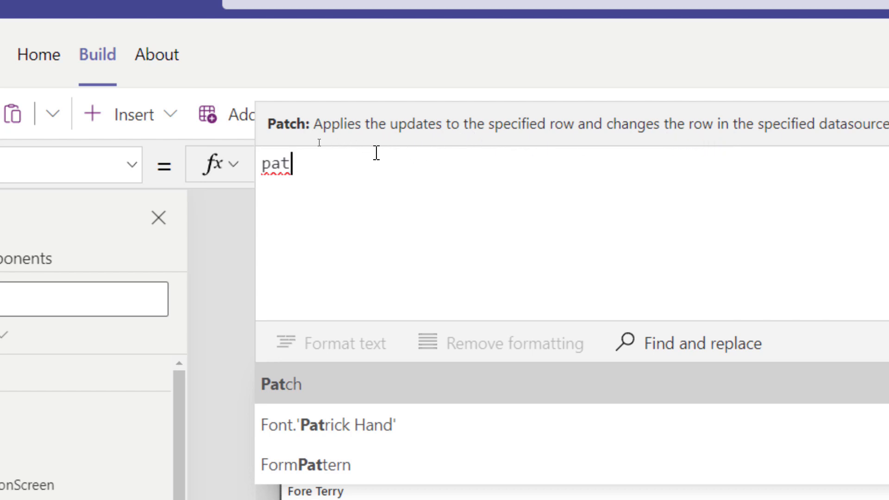
click(279, 385)
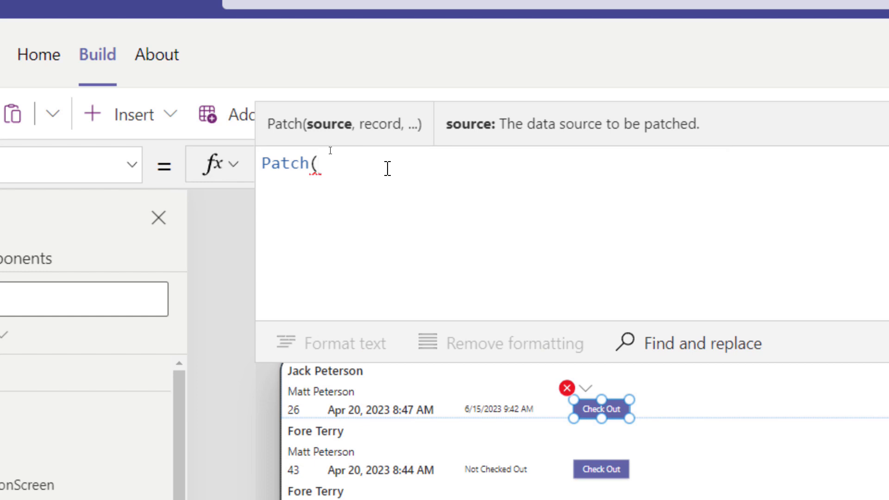
text(stud)
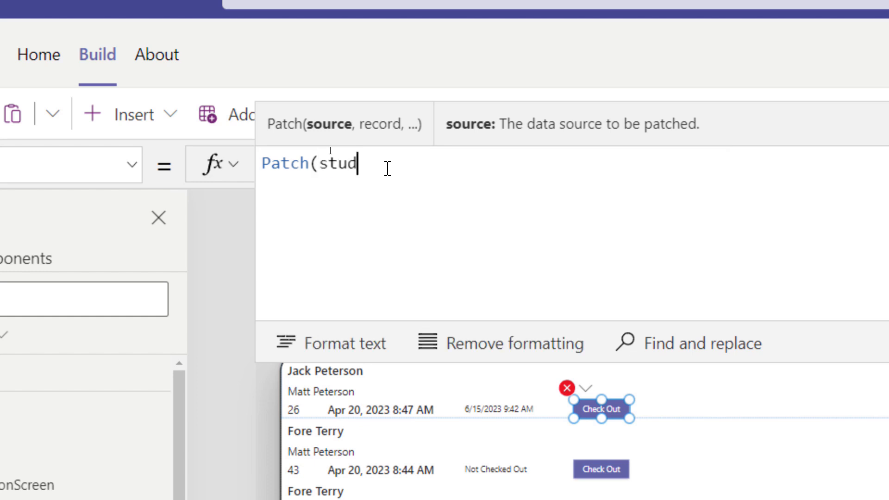
text(stud)
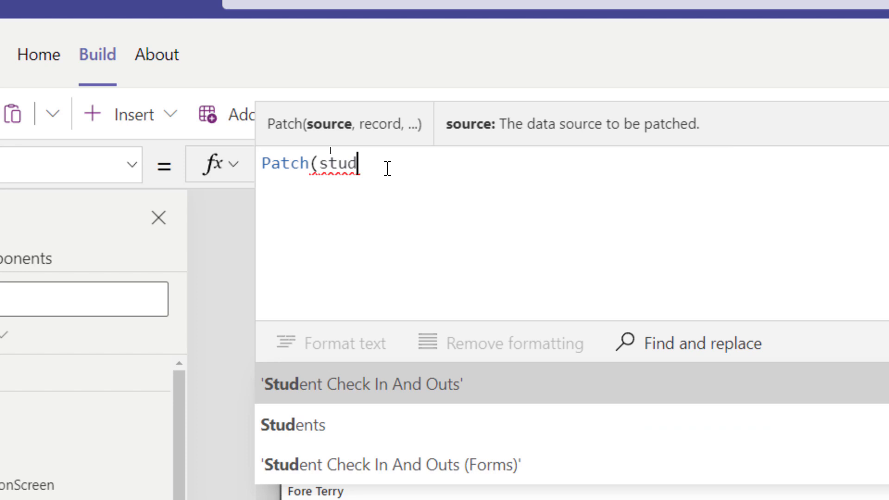
click(361, 385)
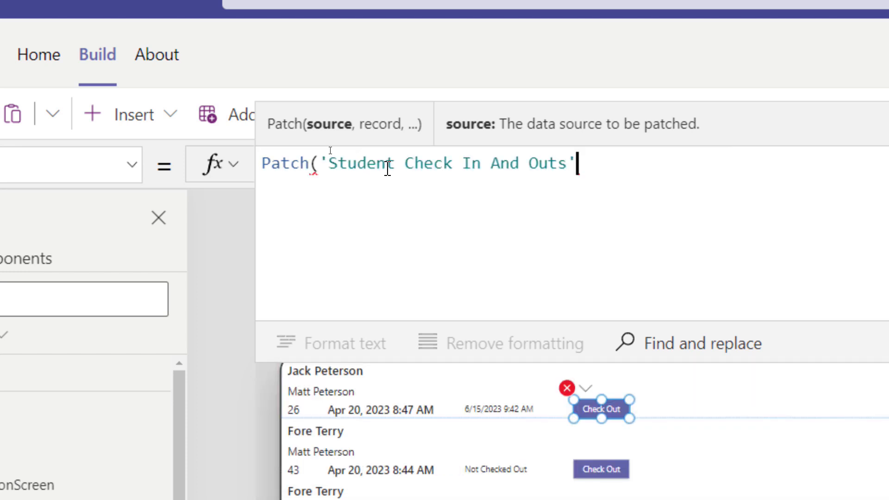
text(,)
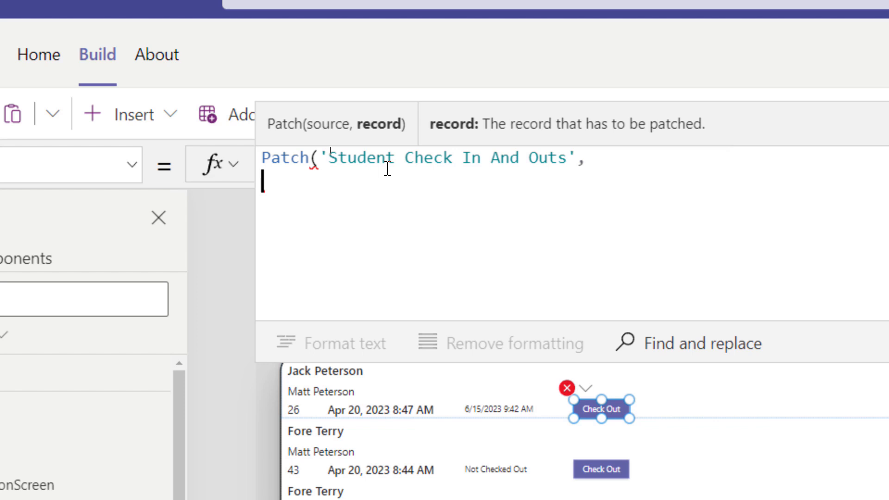
text(ThisItem)
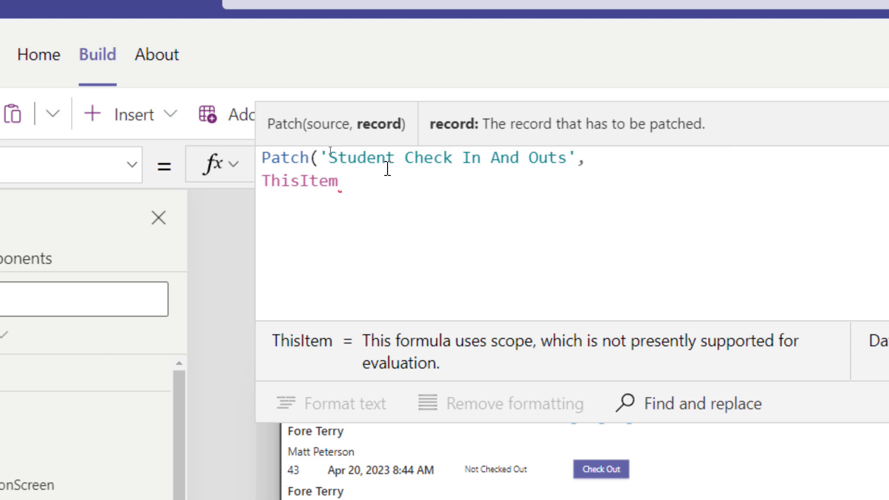
text(,)
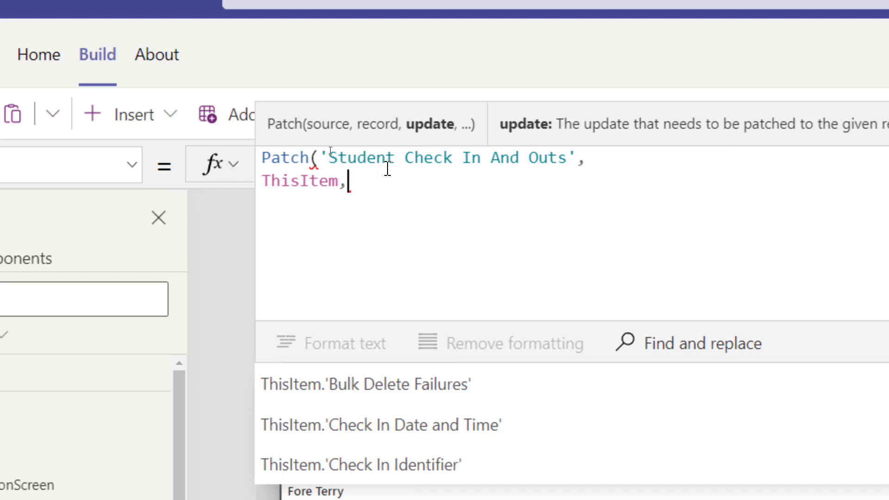
Step: Complete the Patch with {'Check Out Date and Time': Now()} as the update record
text({)
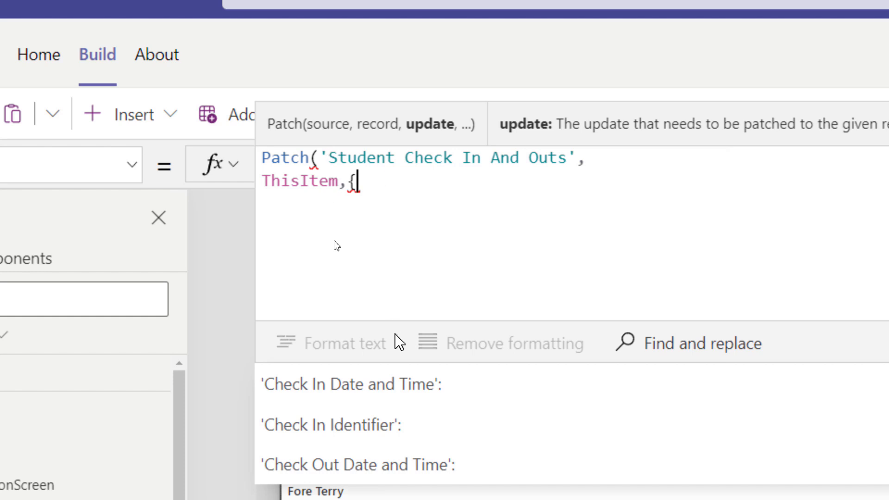
text('Check Out Date and Time':)
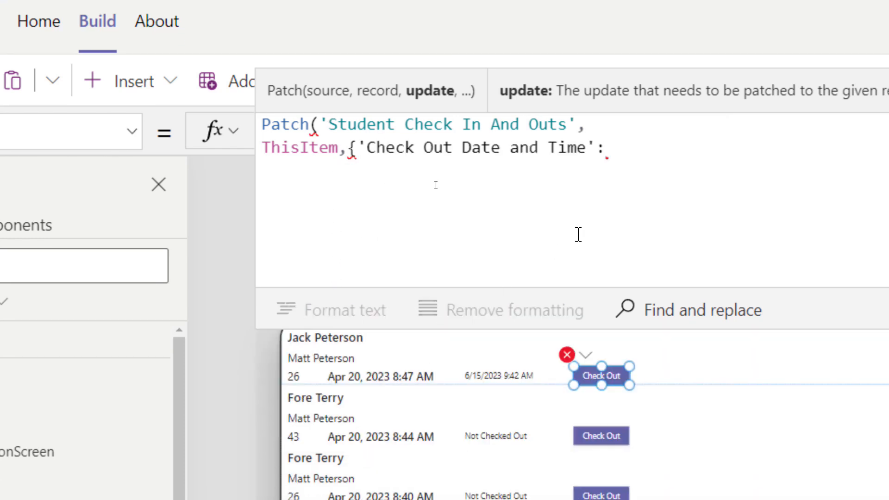
mouse_move(652, 175)
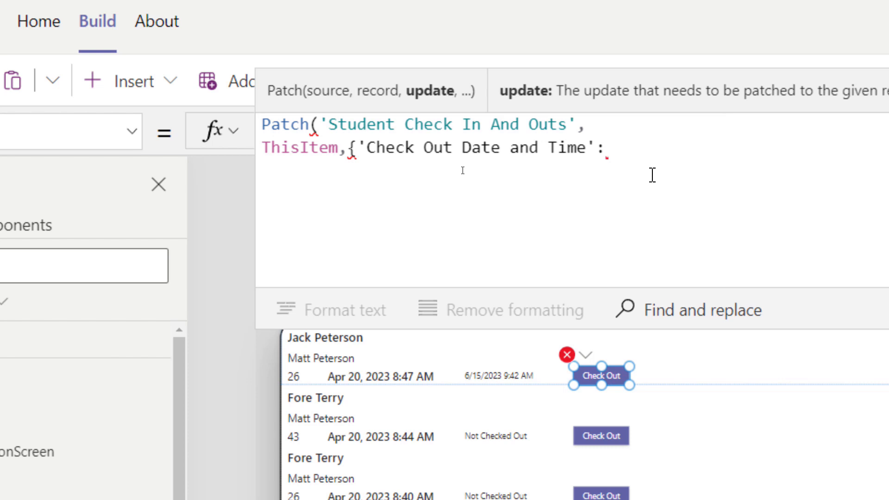
text(Now()
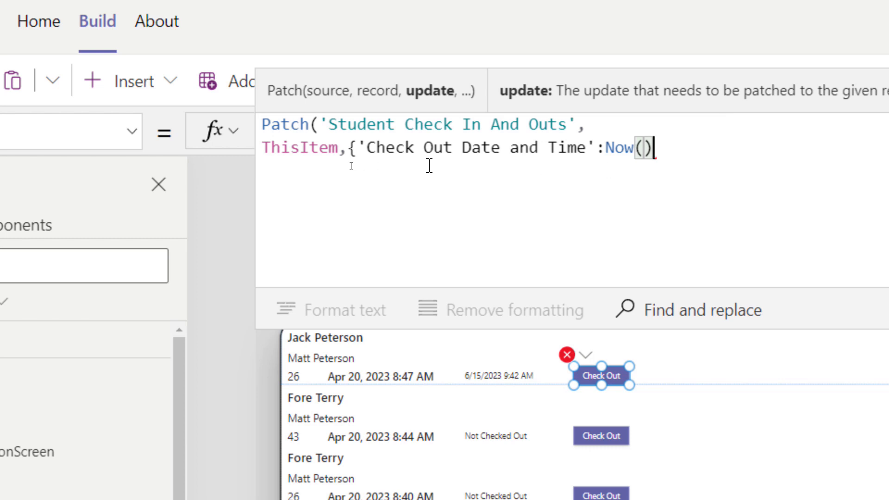
mouse_move(403, 153)
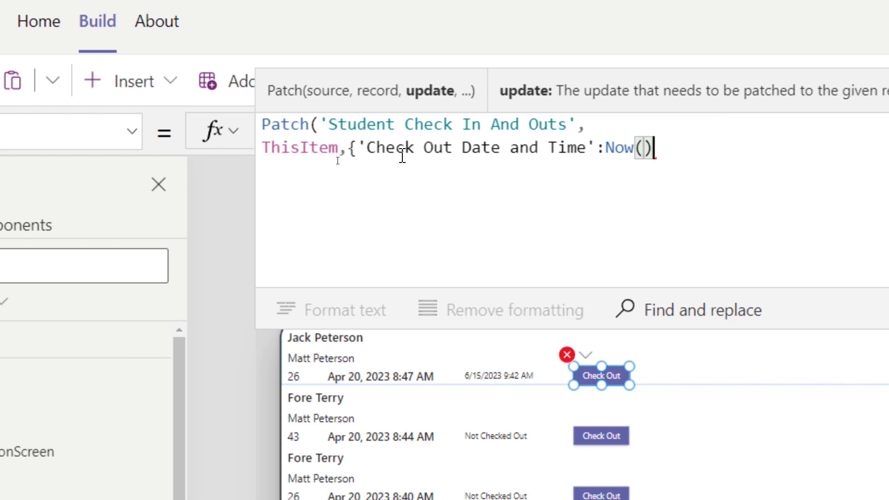
text(}))
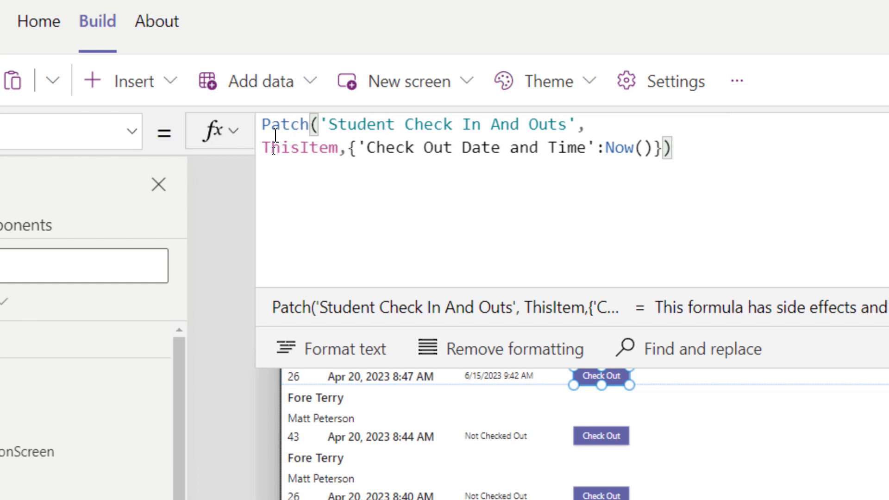
mouse_move(450, 161)
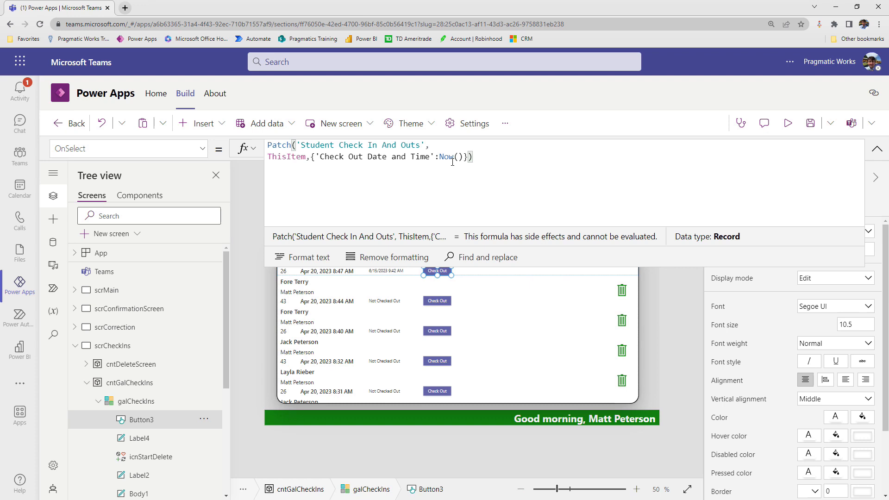
mouse_move(788, 128)
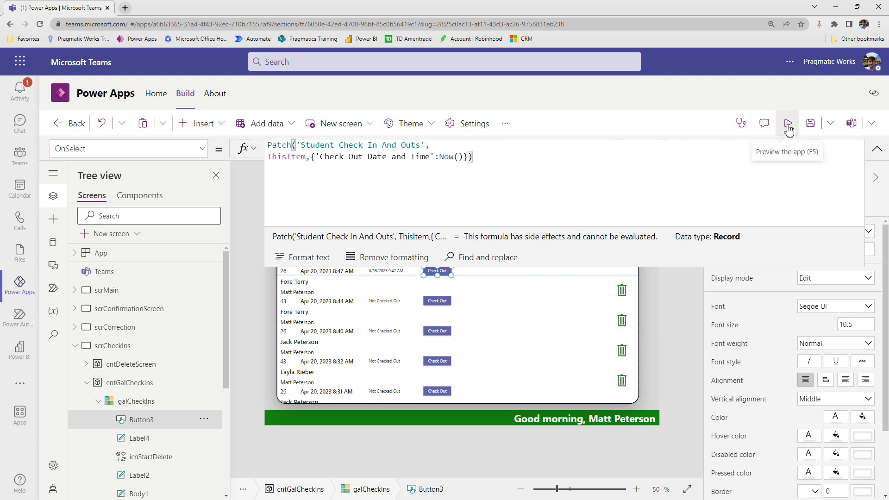
click(788, 122)
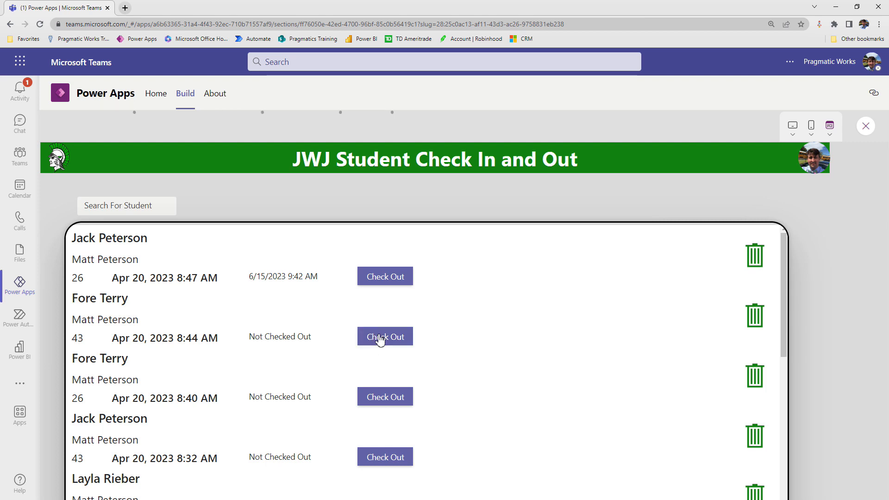
click(386, 336)
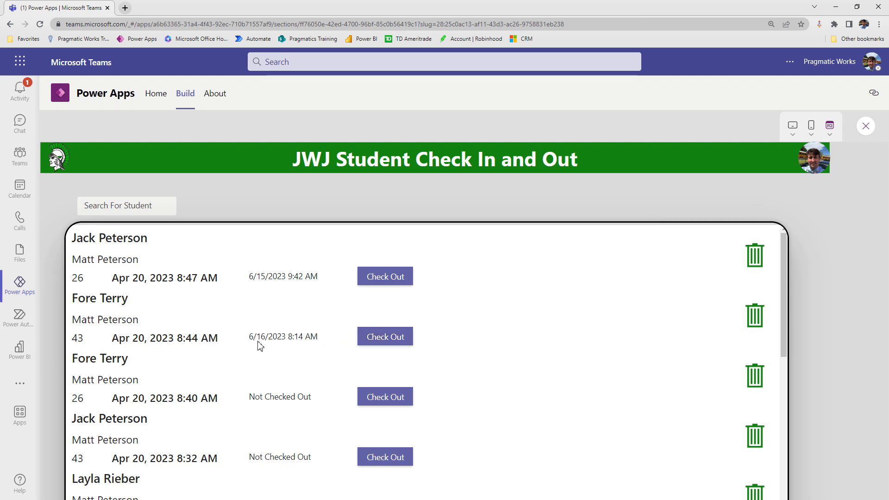
mouse_move(308, 348)
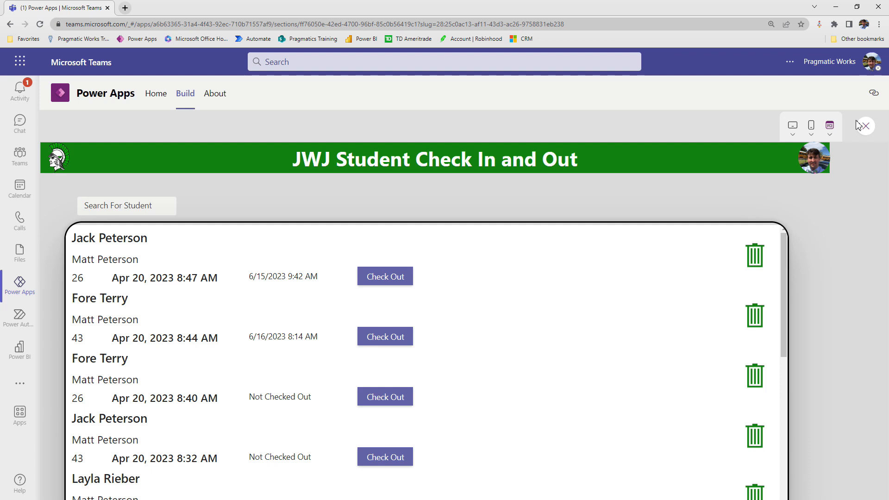
Step: Return to the editor and clear the Check Out button's Visible formula
click(869, 126)
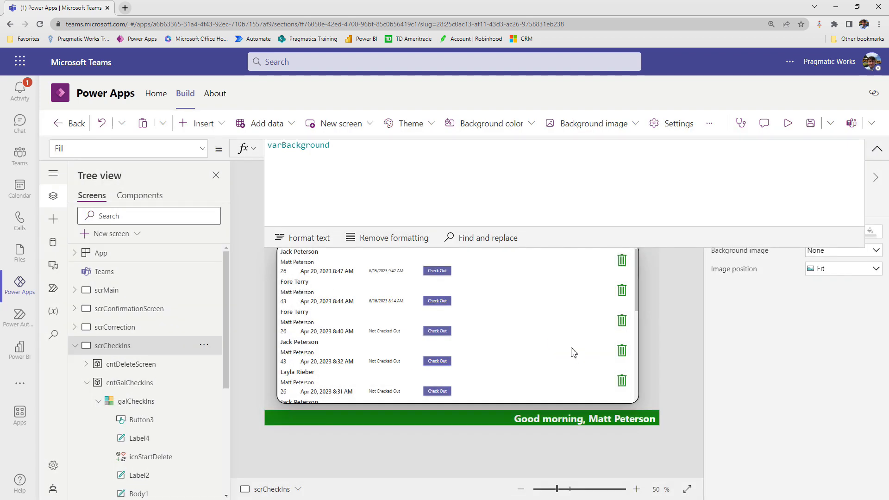
click(437, 271)
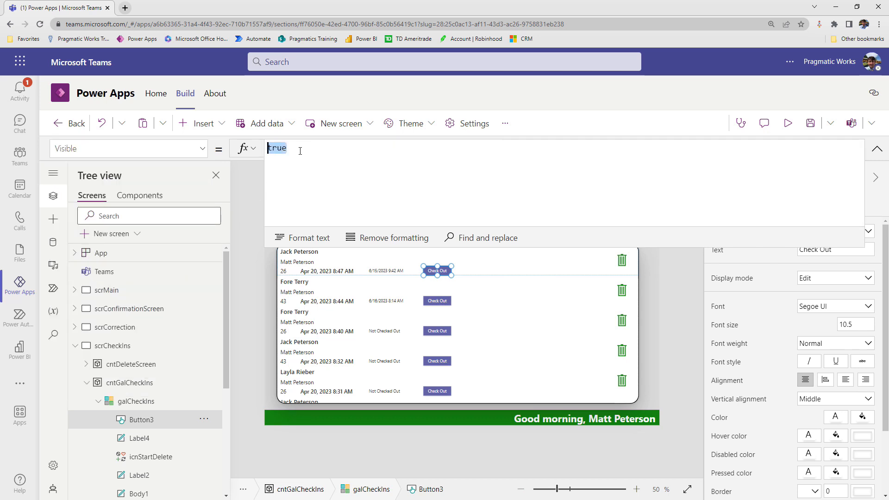
text(fal)
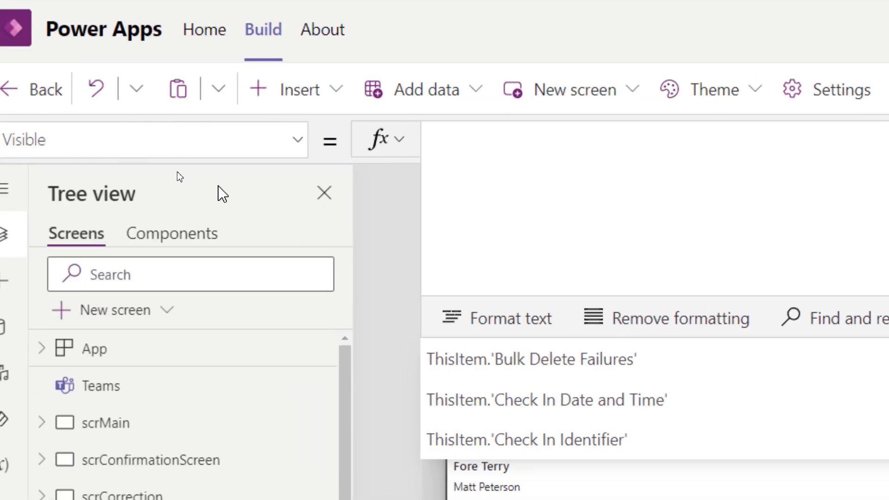
mouse_move(466, 167)
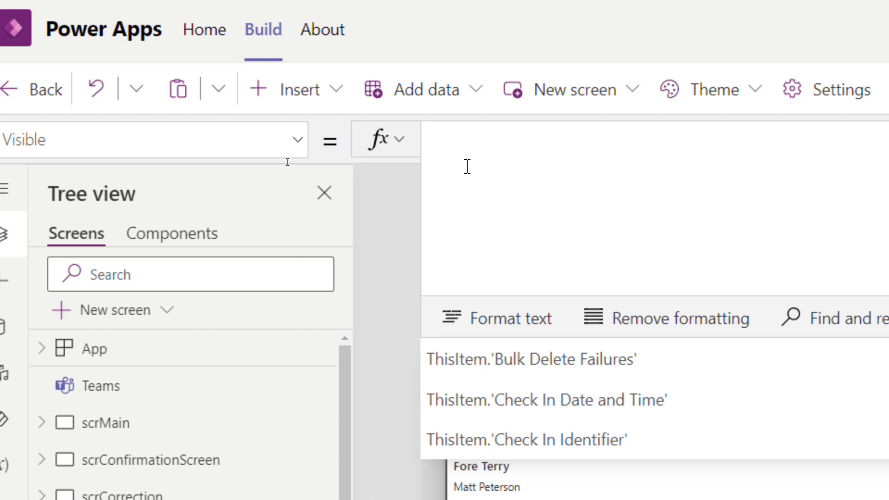
mouse_move(307, 163)
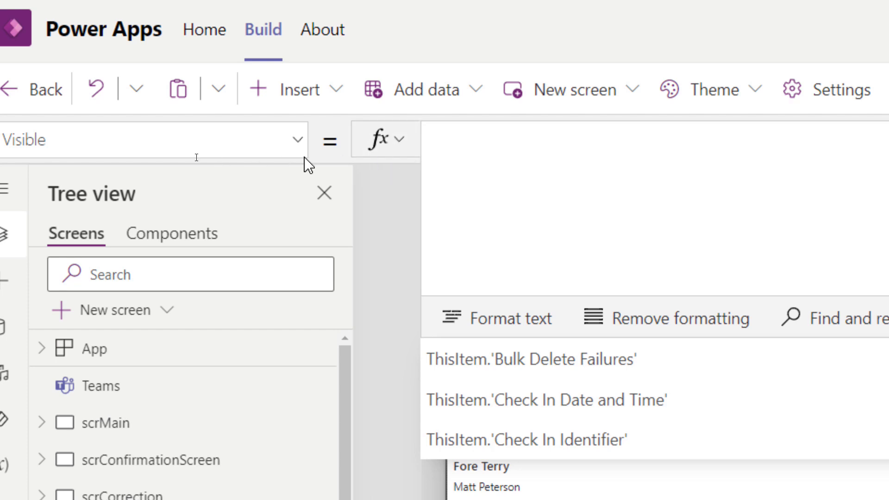
mouse_move(449, 151)
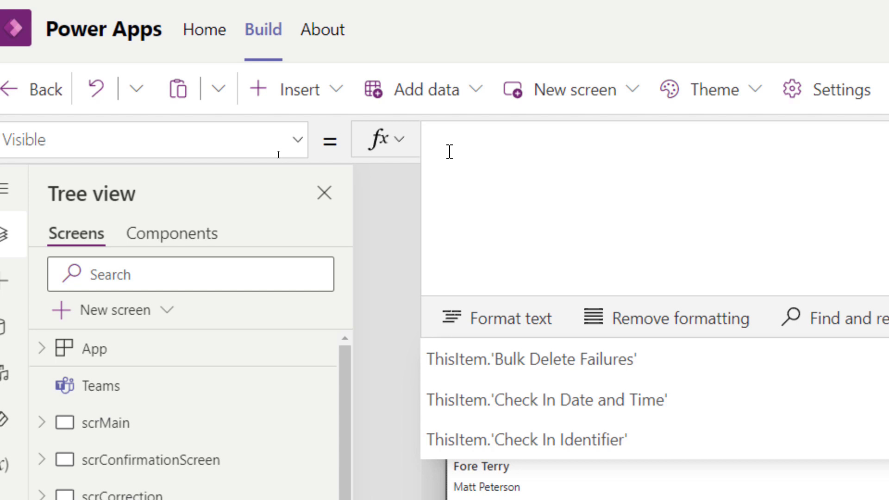
Step: Set the button's Visible to IsBlank(ThisItem.'Check Out Date and Time')
text(is)
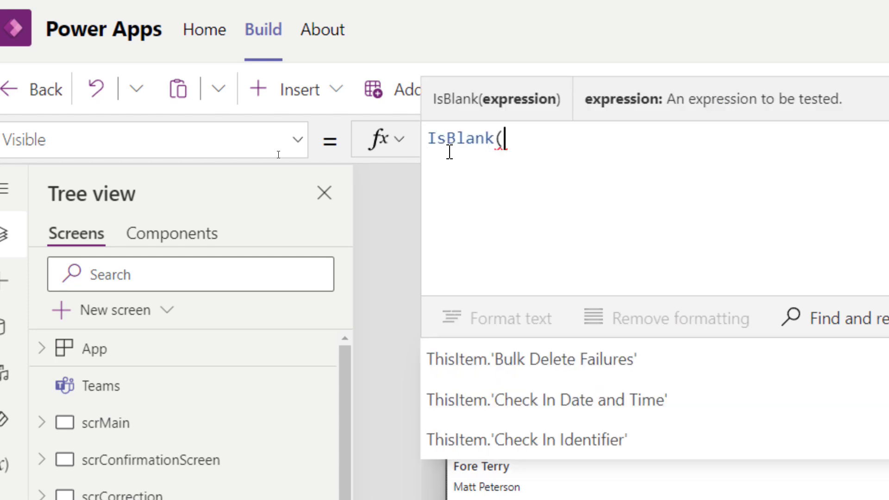
text(ThisItem.)
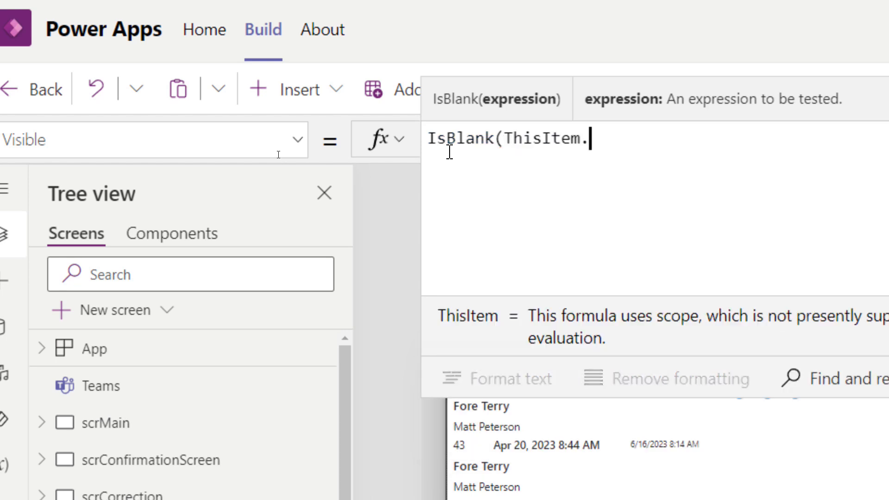
text(ch)
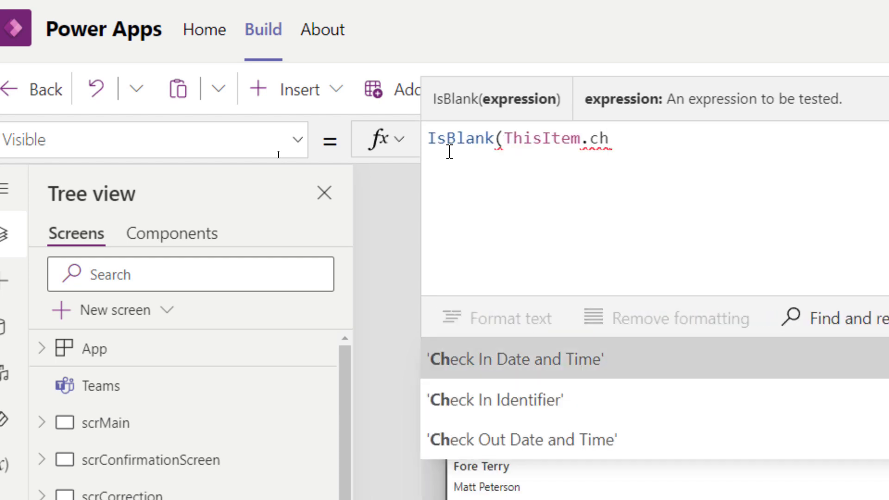
click(521, 439)
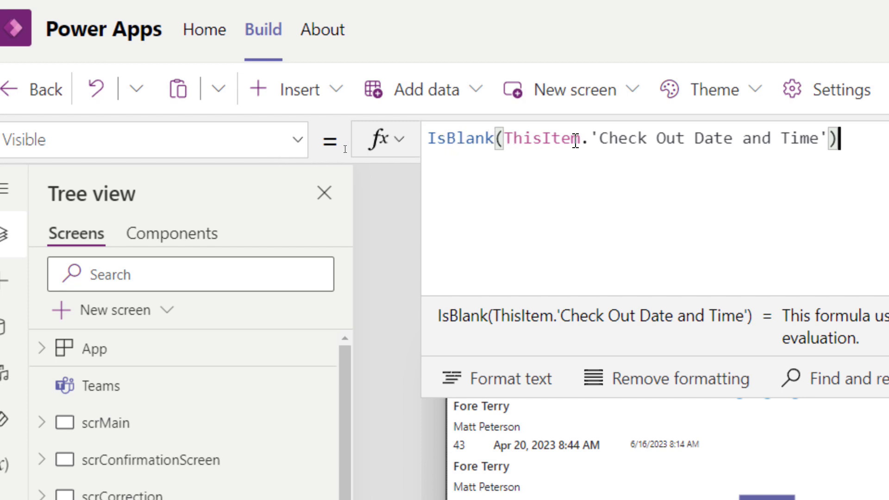
mouse_move(700, 139)
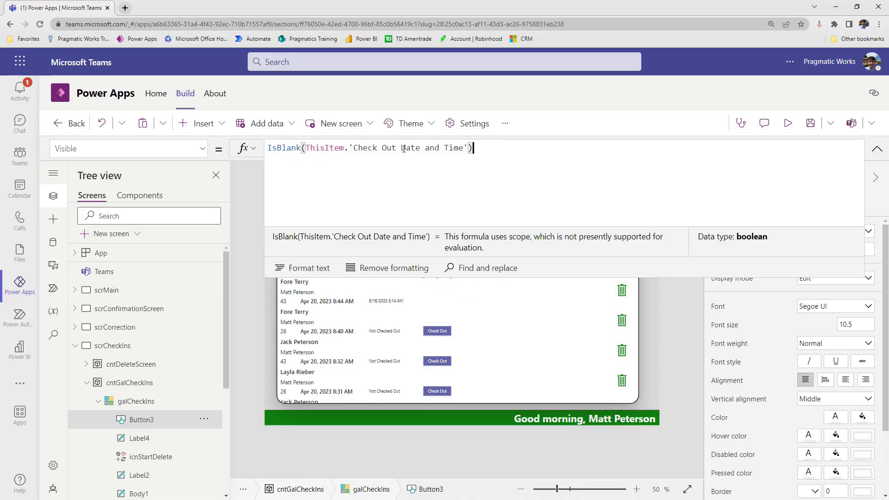
click(788, 122)
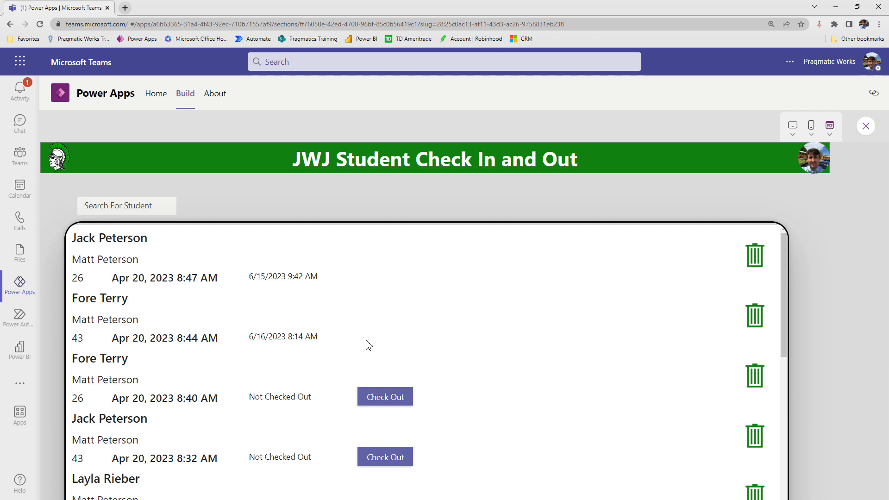
mouse_move(320, 330)
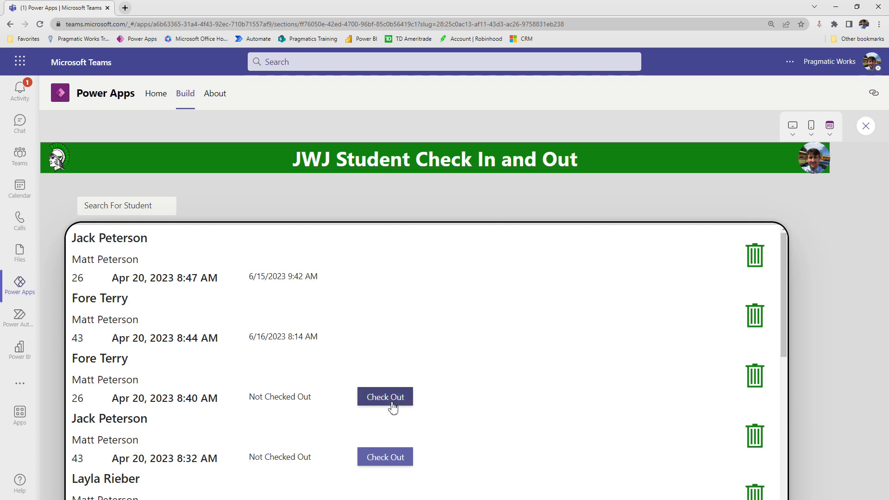
click(385, 397)
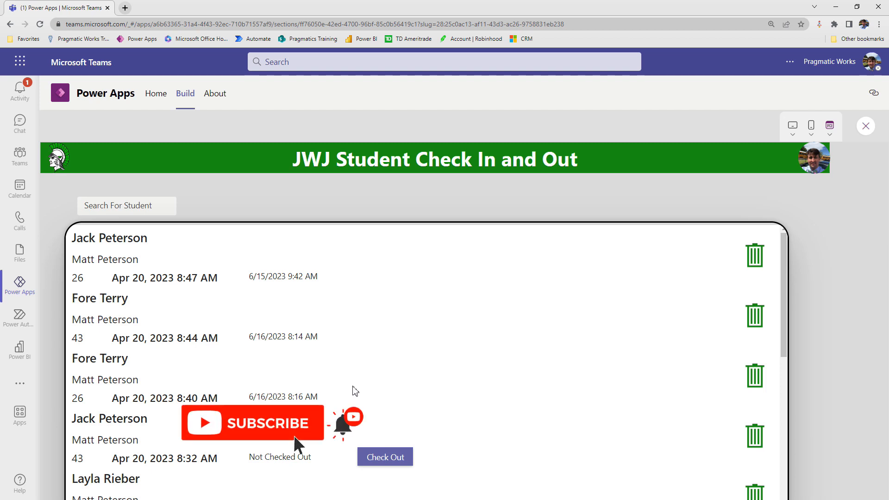
mouse_move(389, 395)
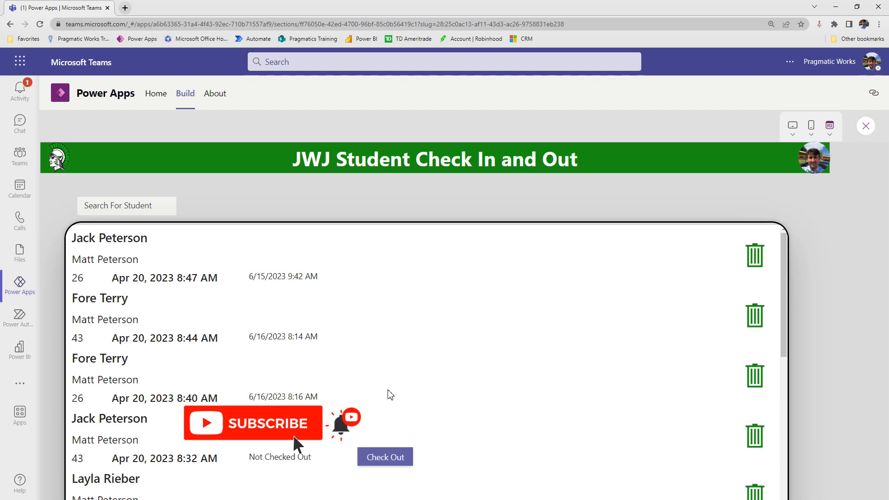